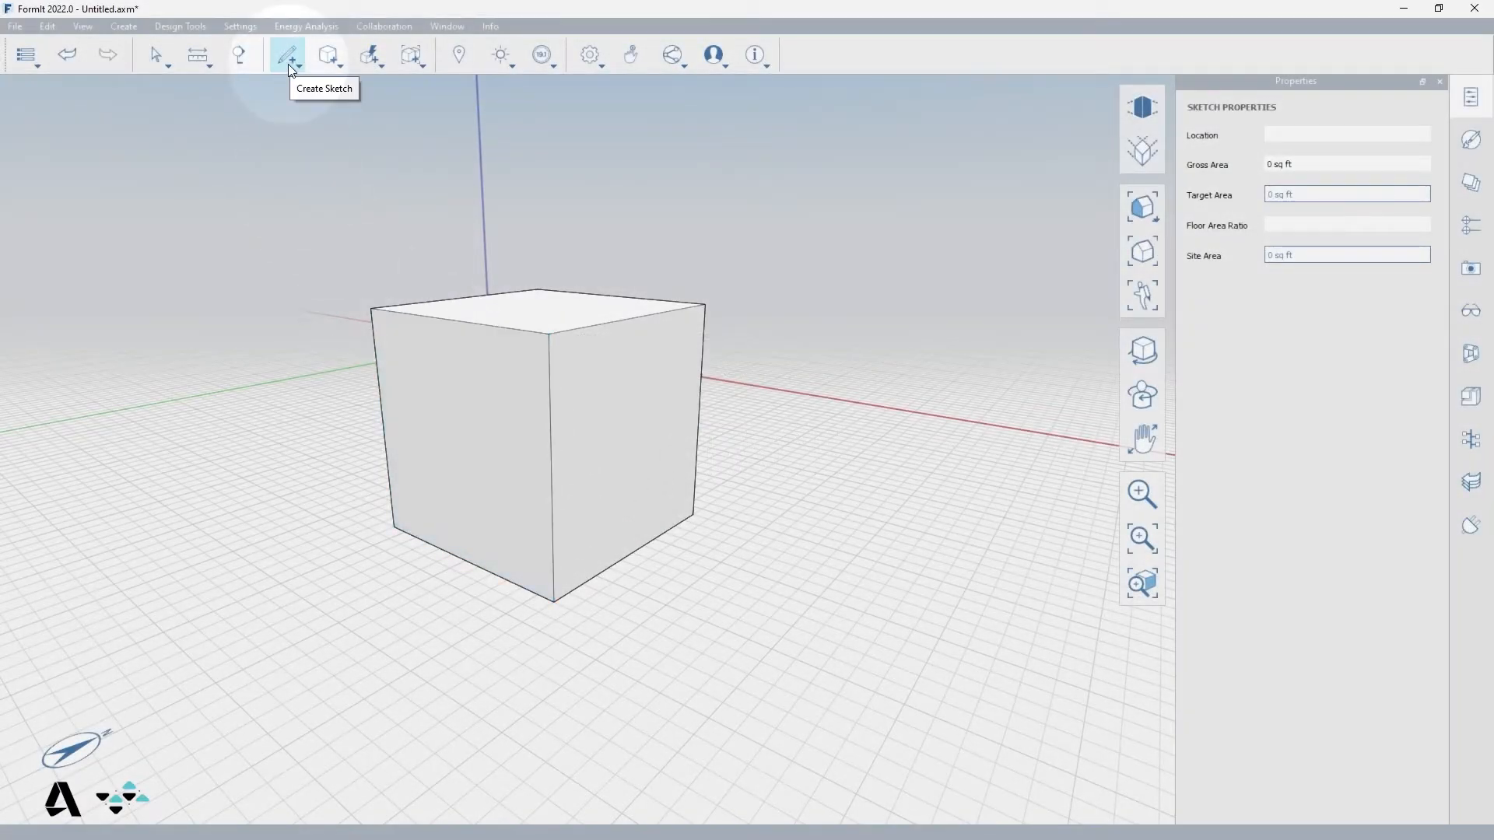
Step: Activate the sketch Line tool to begin drawing on the cube's front face
{"action": "left_click", "coordinate": [289, 55]}
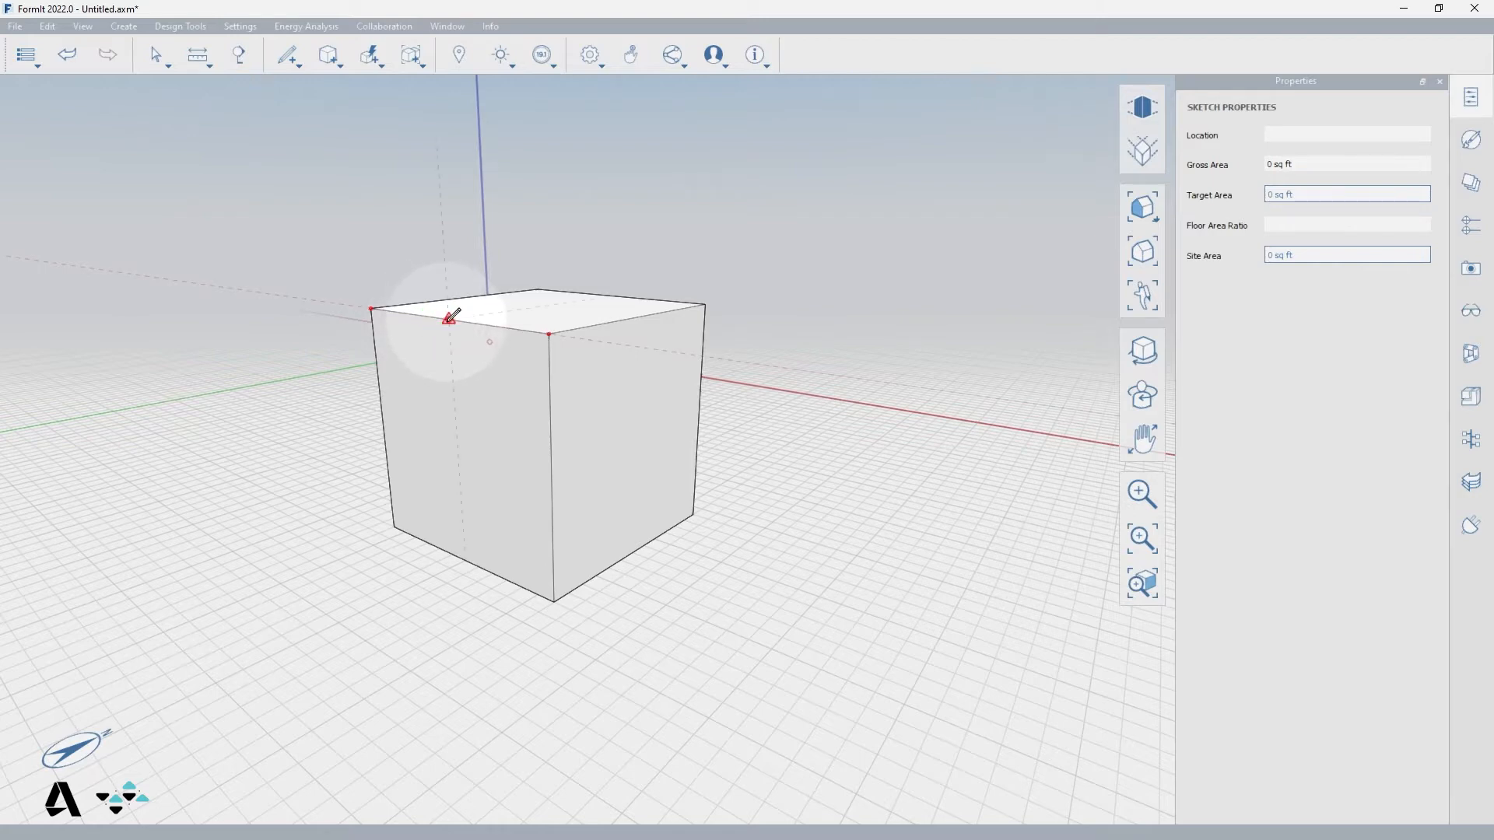
{"action": "mouse_move", "coordinate": [414, 314]}
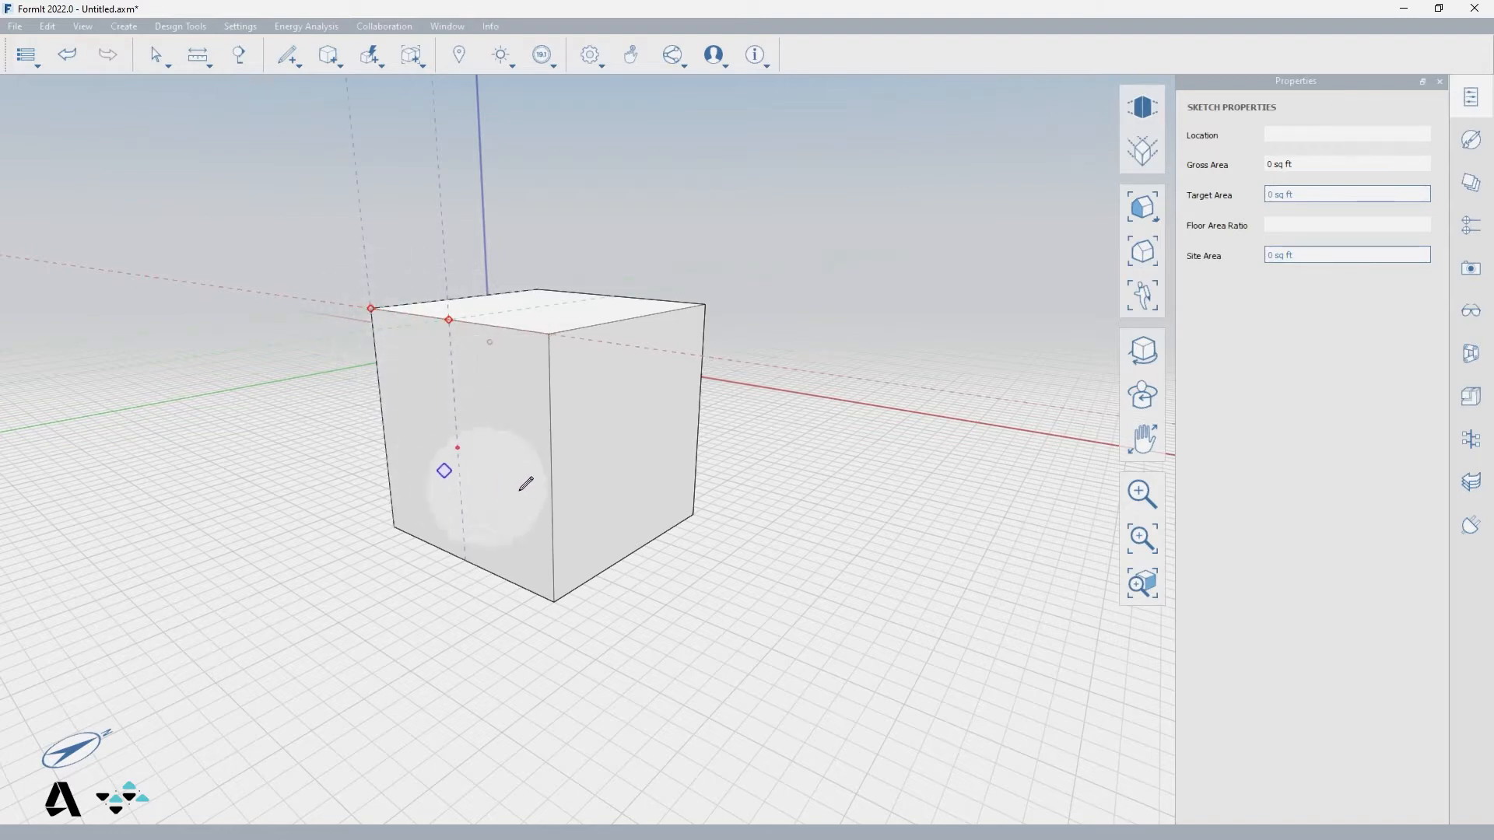
{"action": "mouse_move", "coordinate": [417, 423]}
{"action": "type", "text": "8'"}
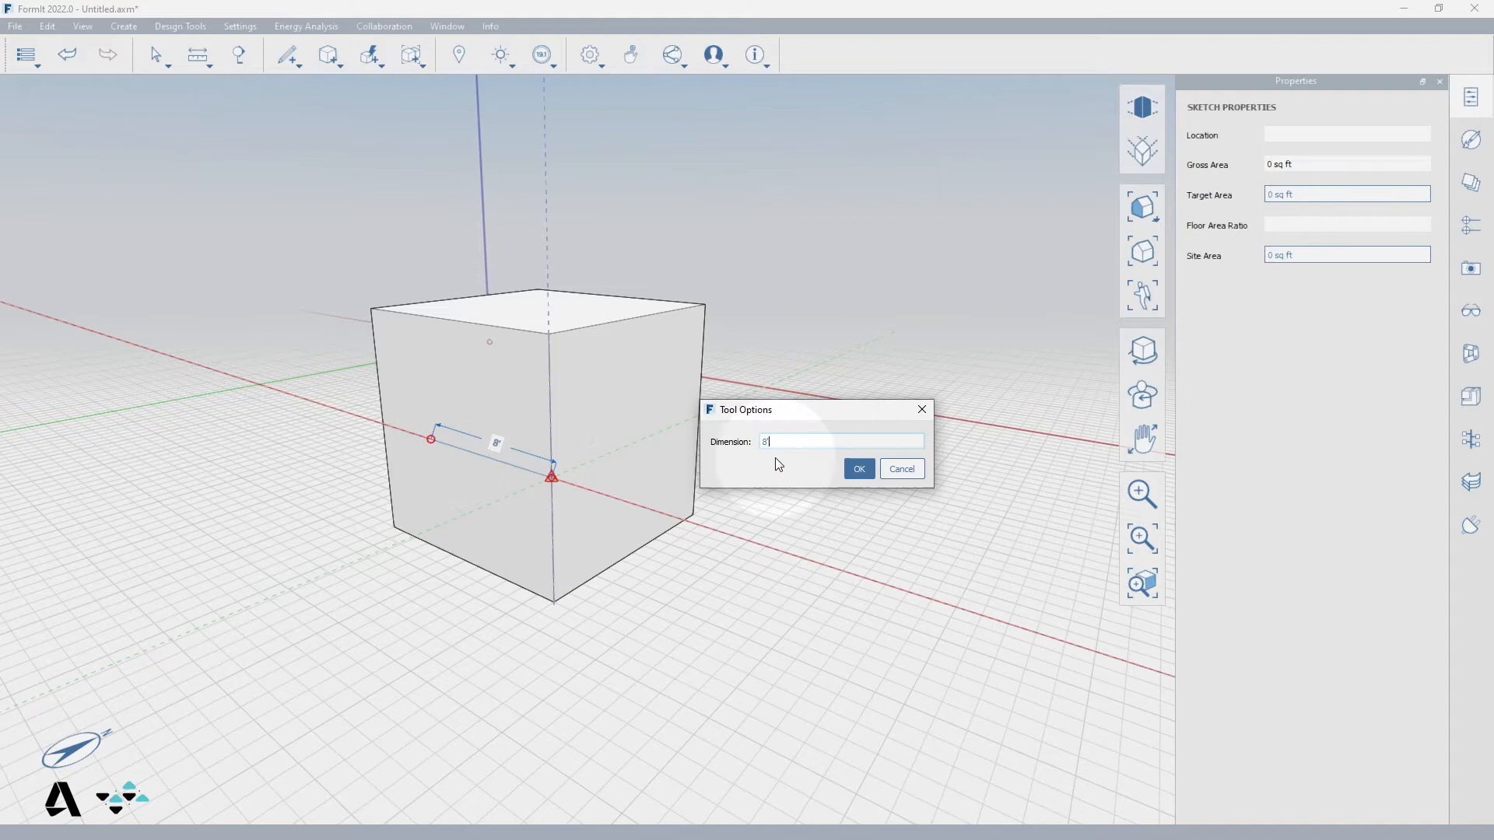
{"action": "mouse_move", "coordinate": [824, 465]}
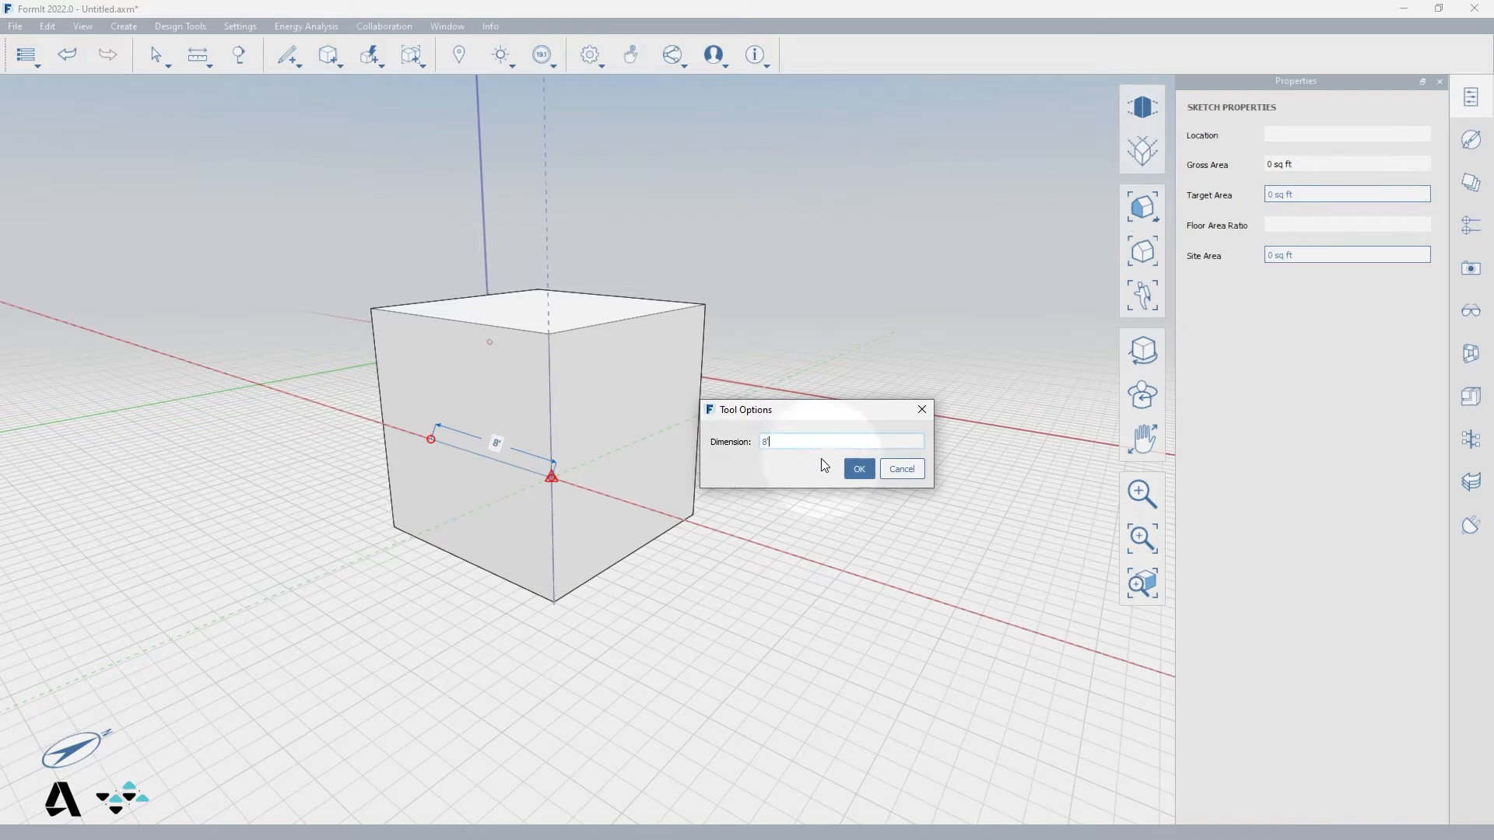
Step: Confirm the 8' dimension for the line across the front face
{"action": "left_click", "coordinate": [856, 468]}
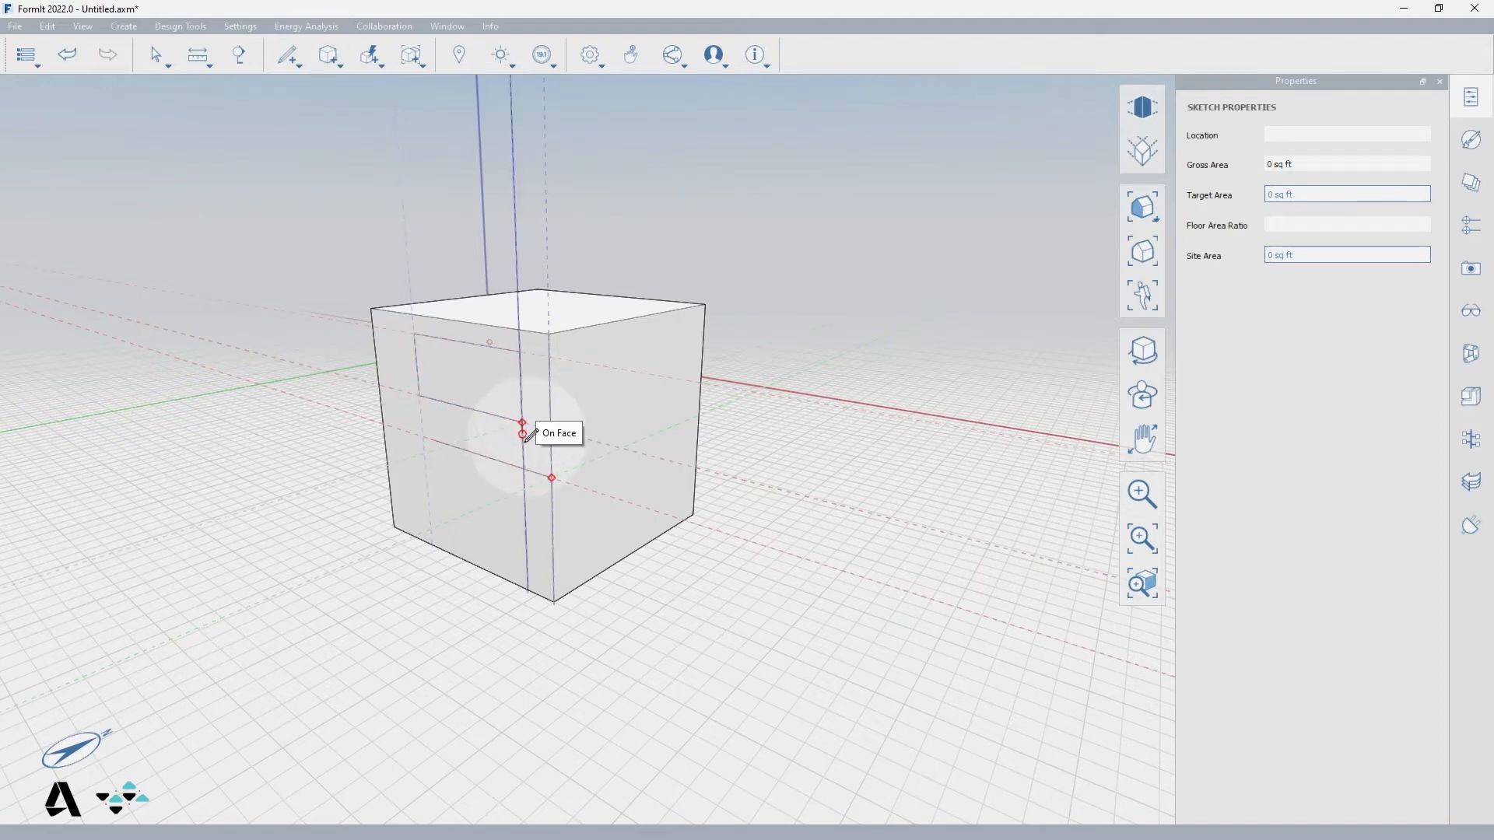
{"action": "mouse_move", "coordinate": [419, 393]}
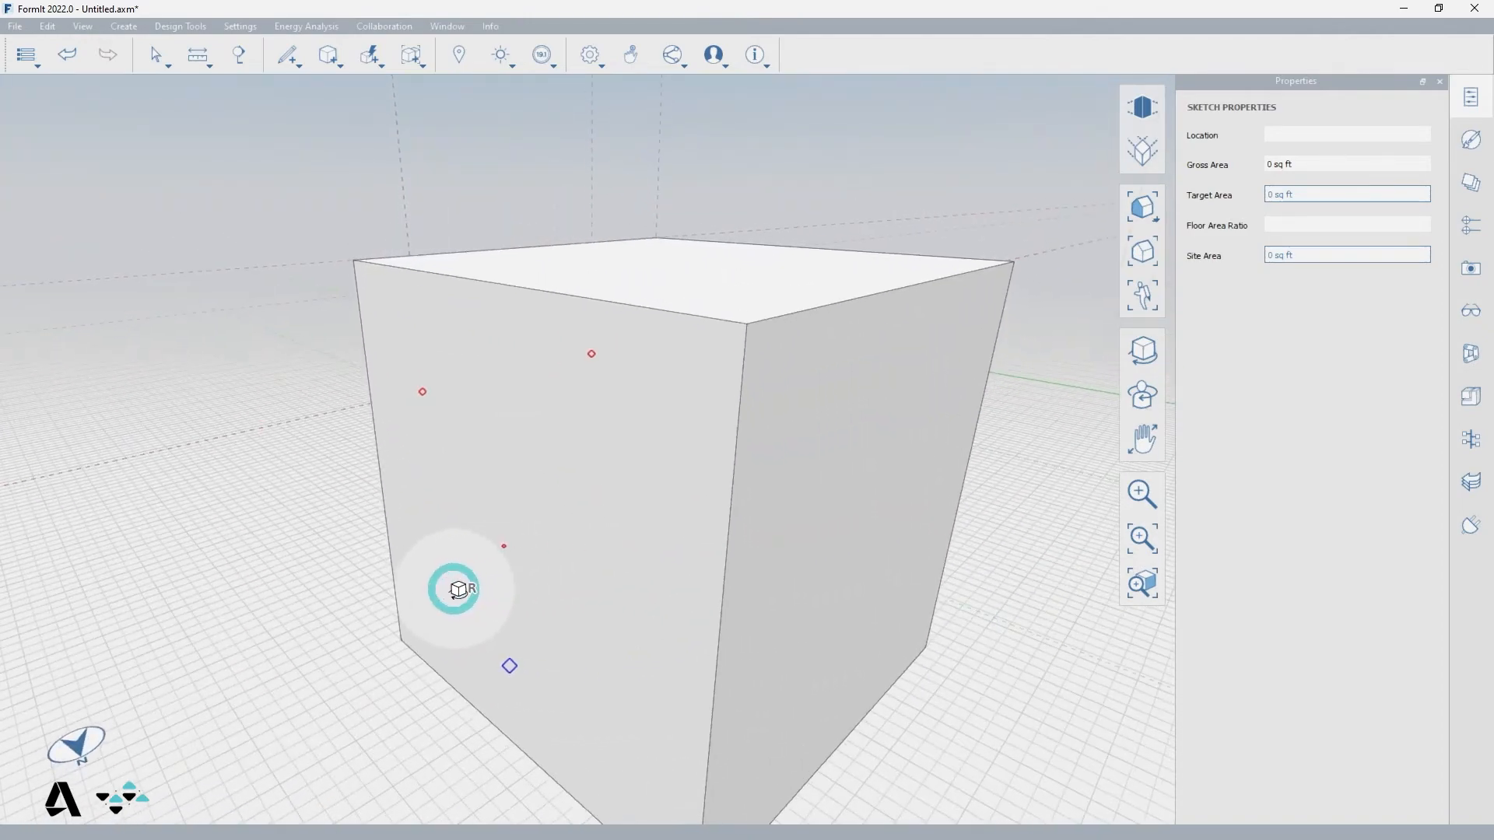
Step: Orbit the model around to bring the cube's side face into view
{"action": "left_click_drag", "start_coordinate": [452, 588], "coordinate": [795, 572]}
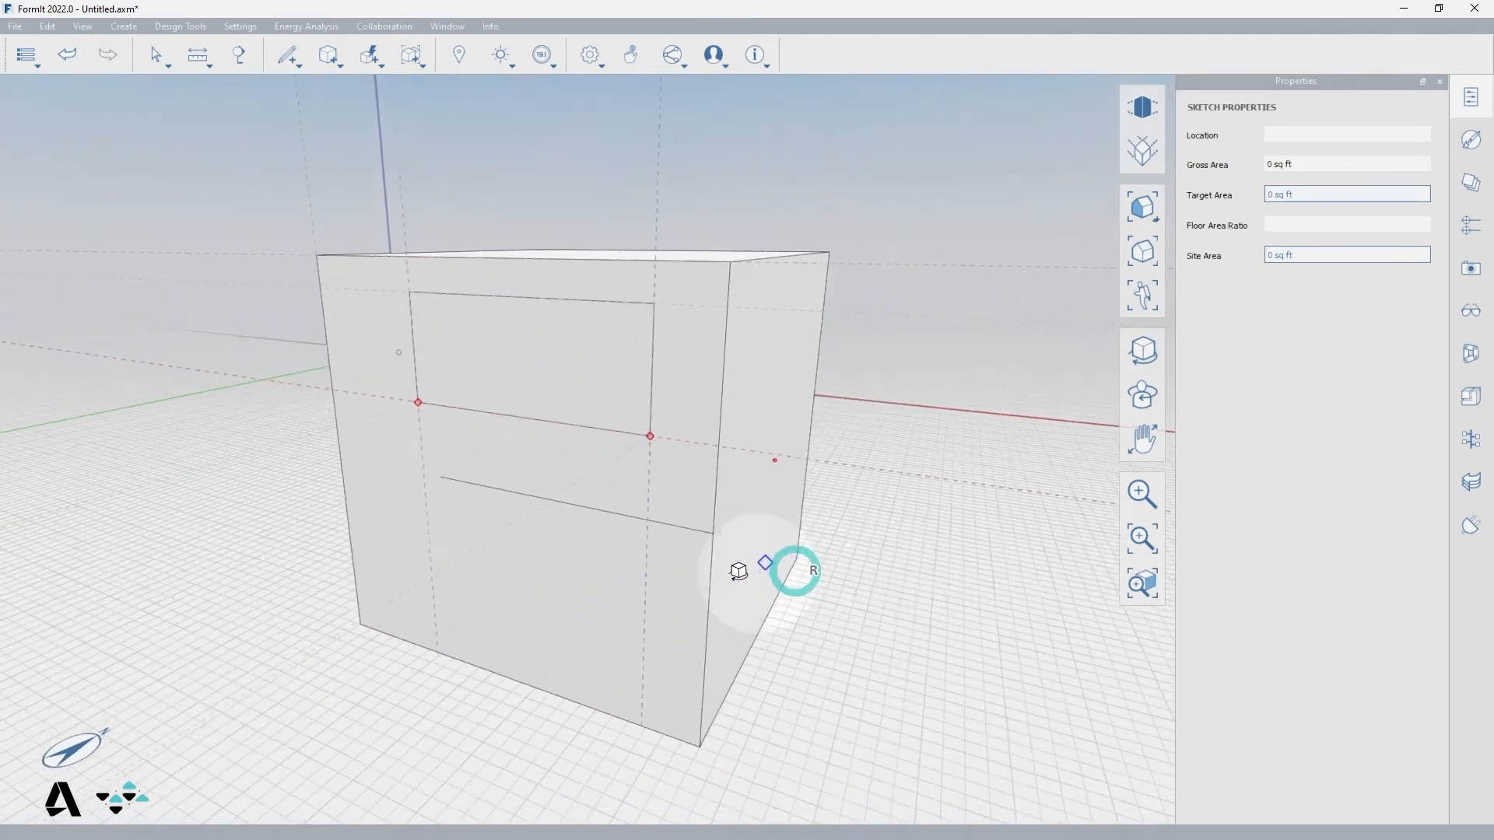
{"action": "left_click_drag", "start_coordinate": [809, 569], "coordinate": [417, 638]}
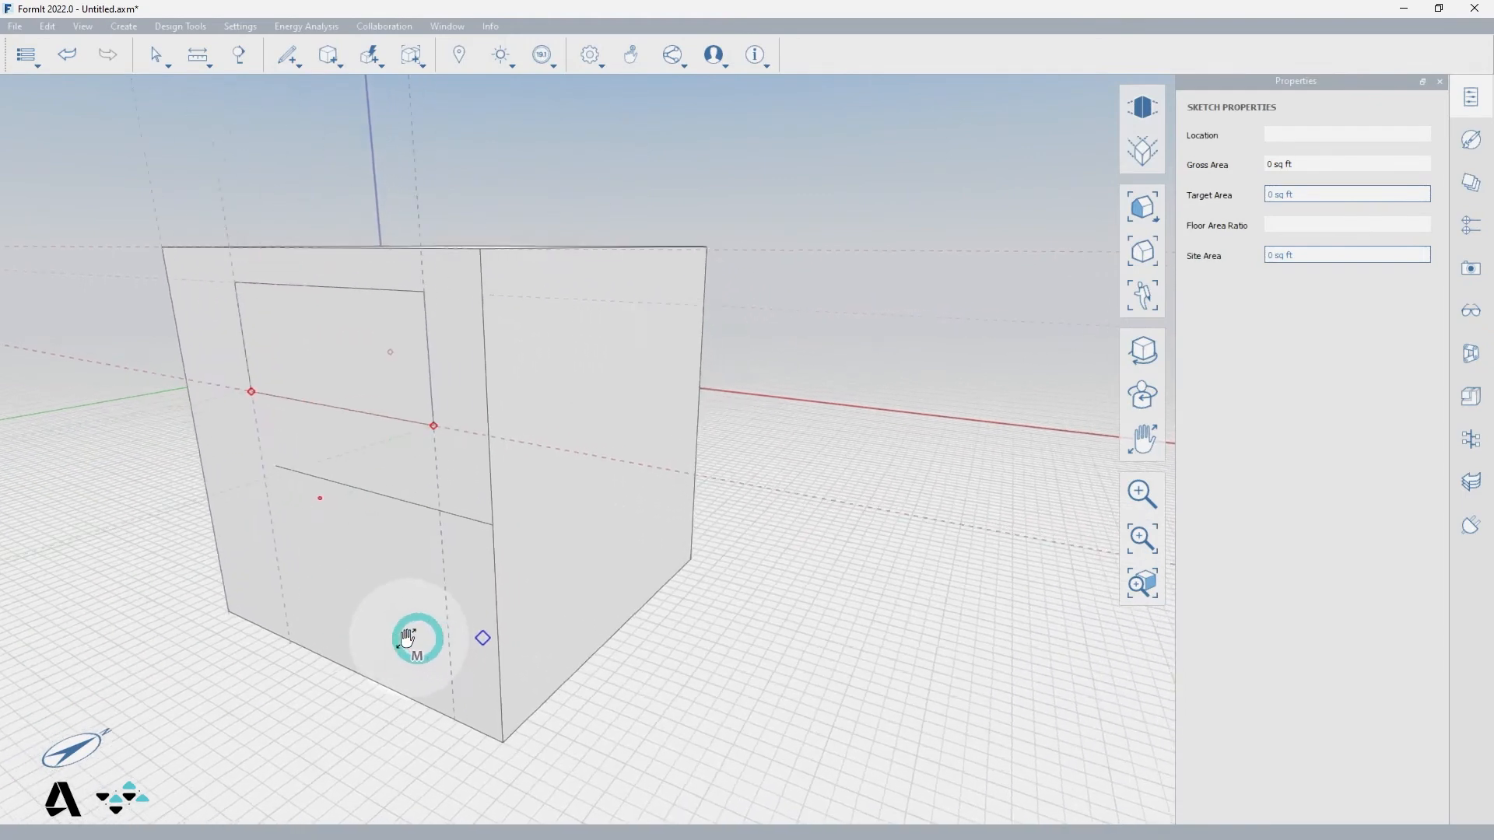
{"action": "left_click_drag", "start_coordinate": [413, 638], "coordinate": [581, 624]}
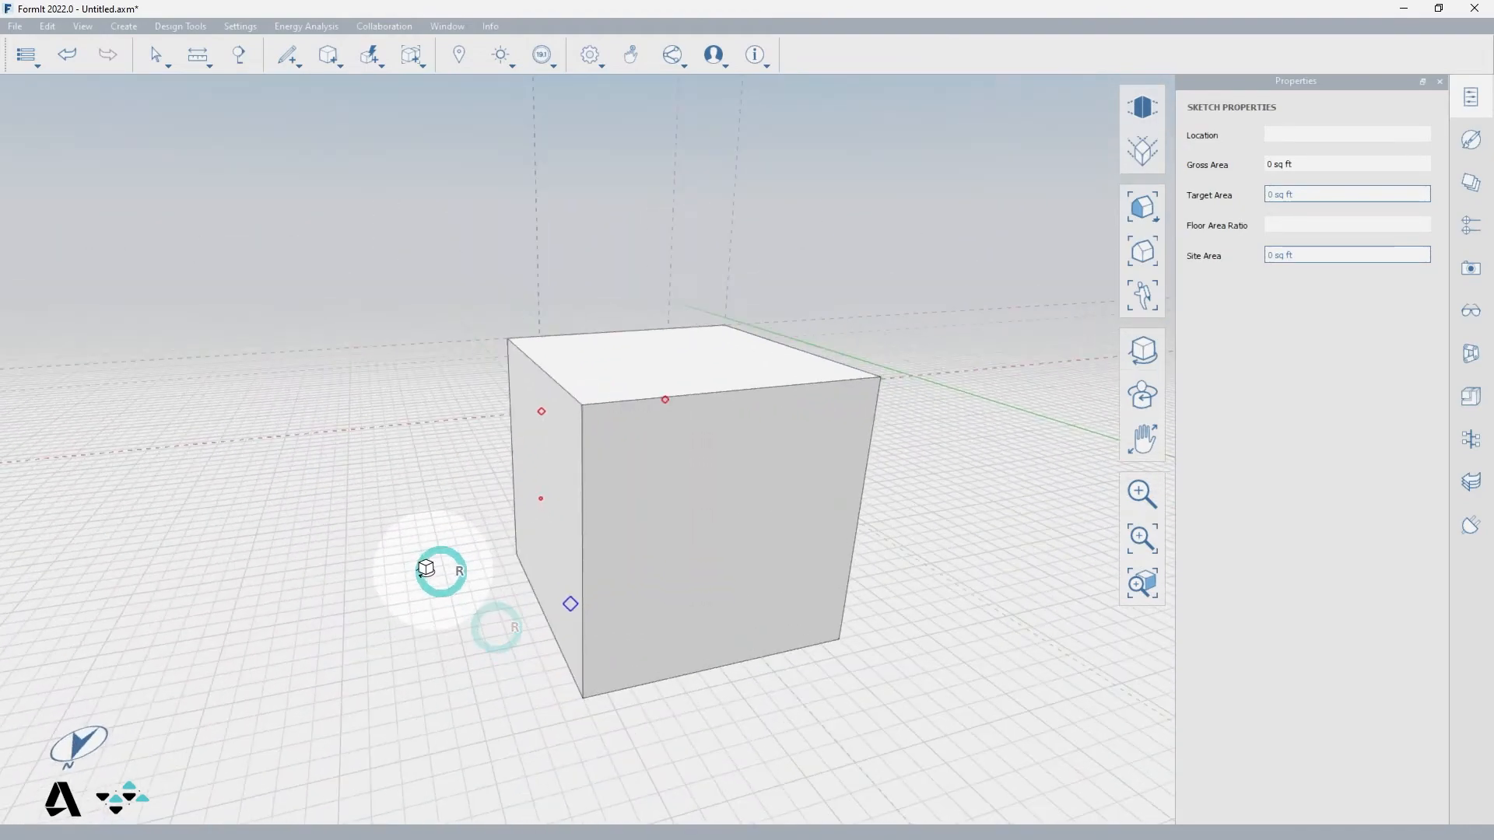
{"action": "left_click_drag", "start_coordinate": [427, 570], "coordinate": [791, 487]}
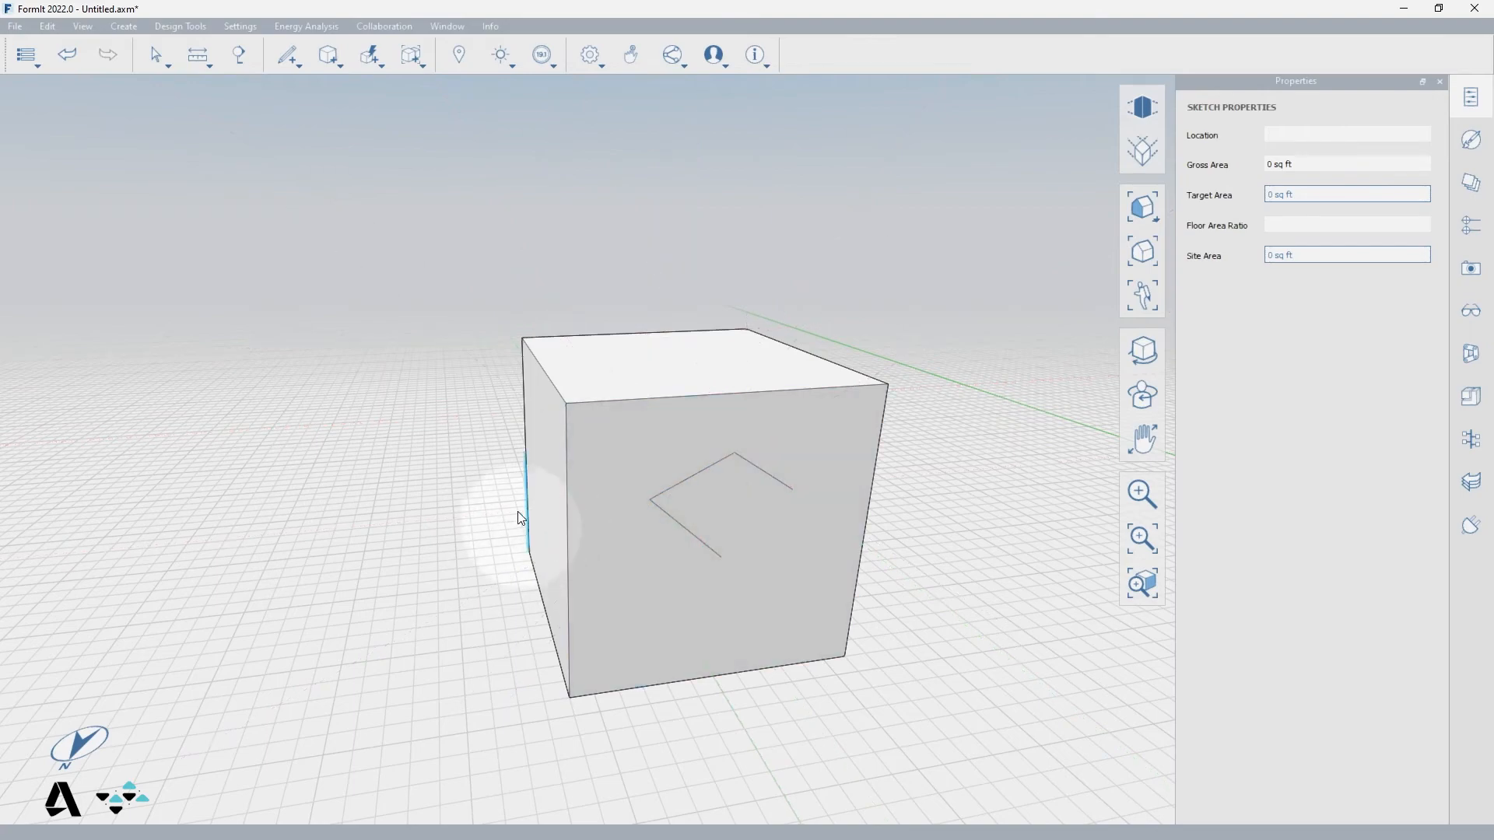
Step: Orbit back to view the cube's front and top faces for the next sketch line
{"action": "left_click_drag", "start_coordinate": [521, 517], "coordinate": [837, 503]}
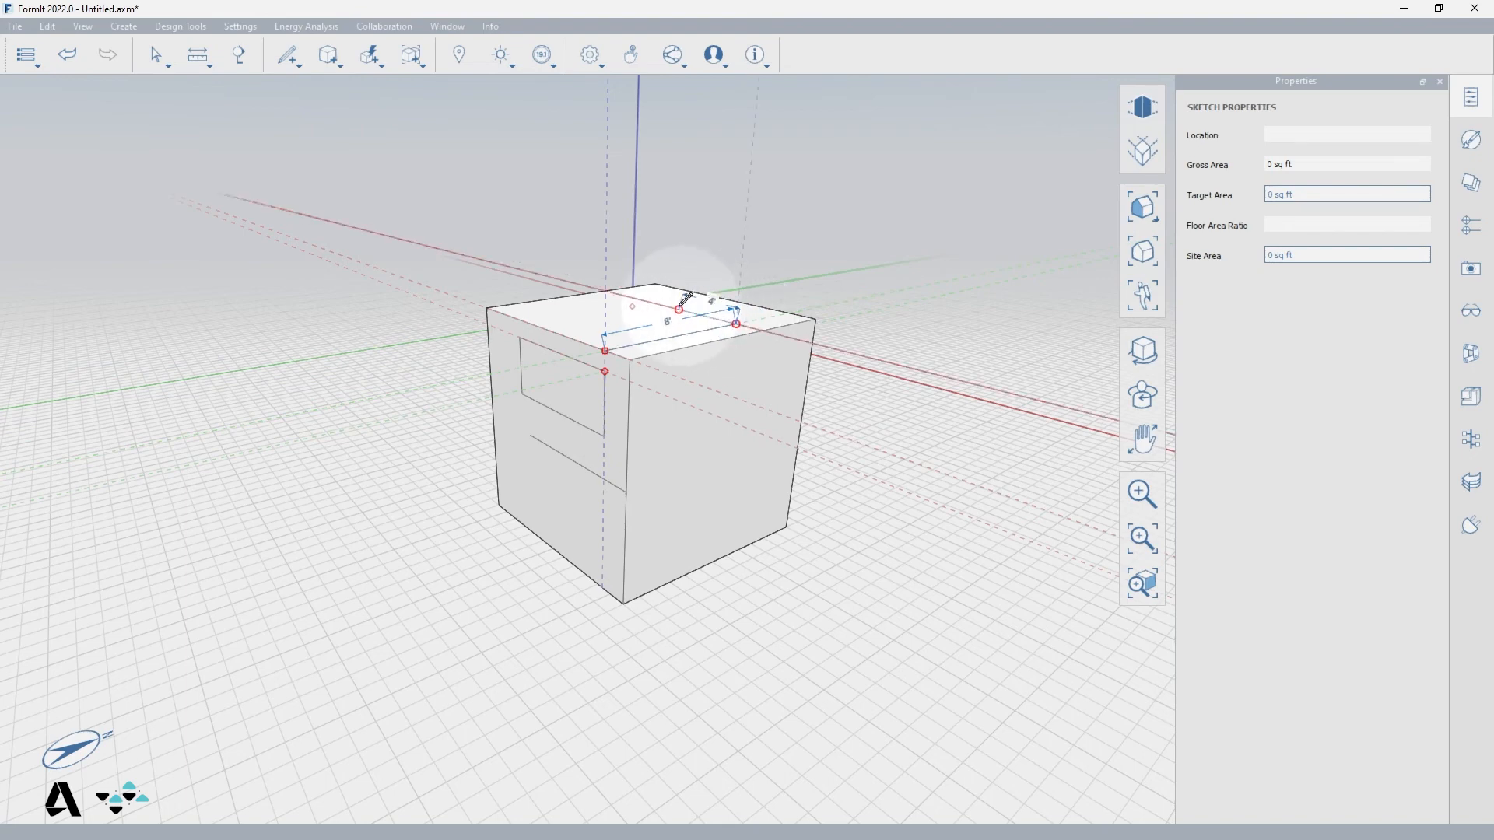
{"action": "mouse_move", "coordinate": [657, 300]}
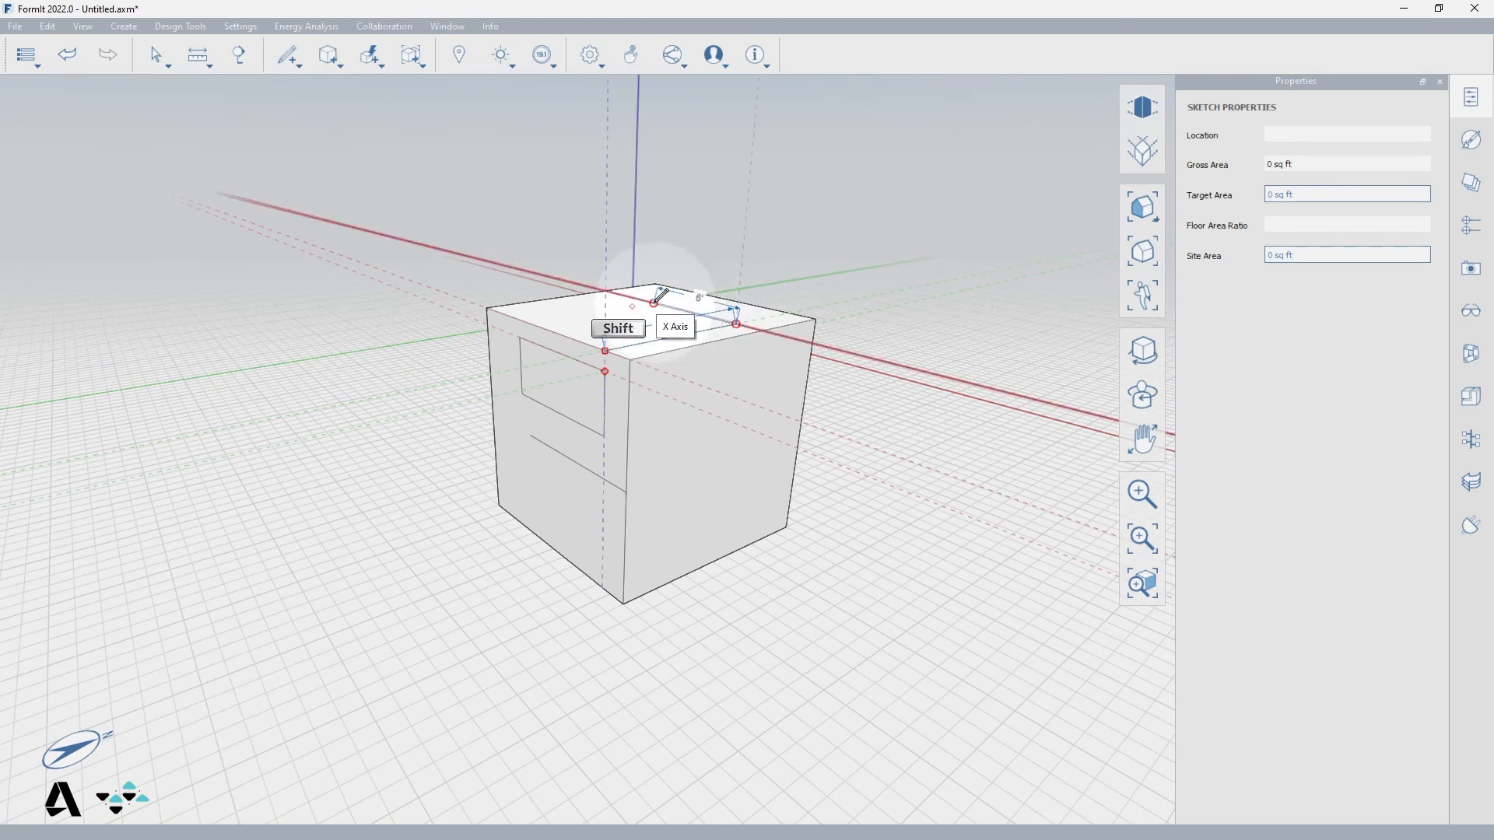